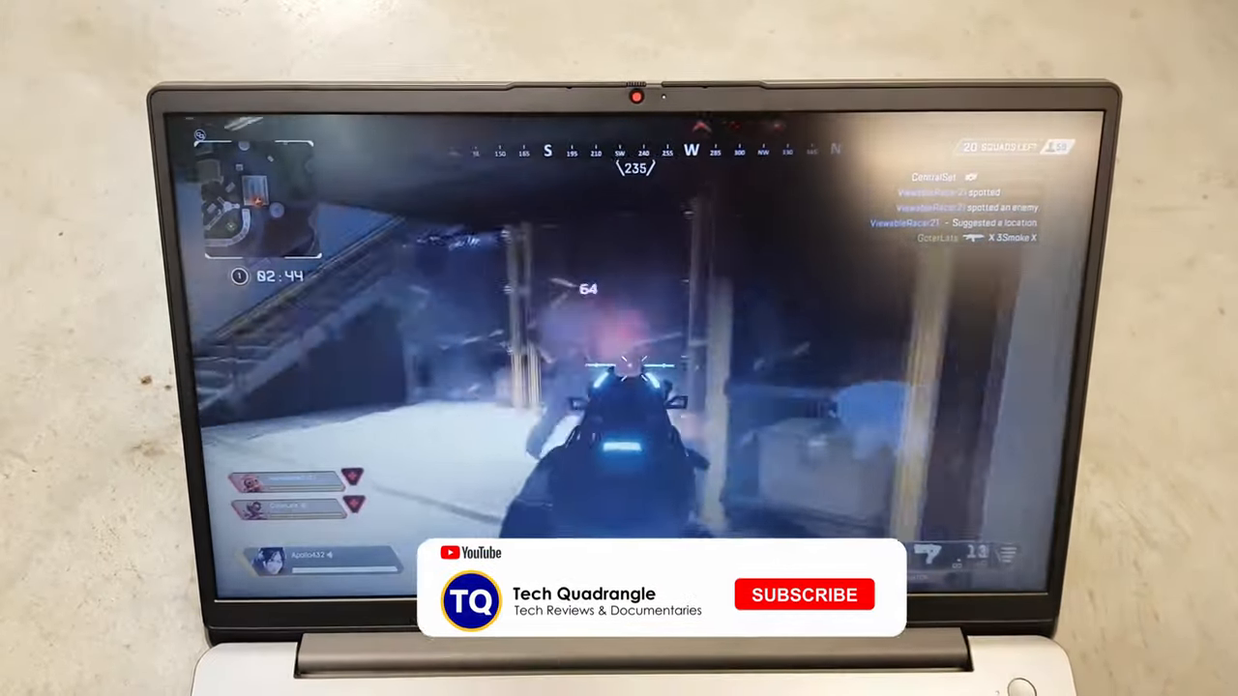
click(805, 593)
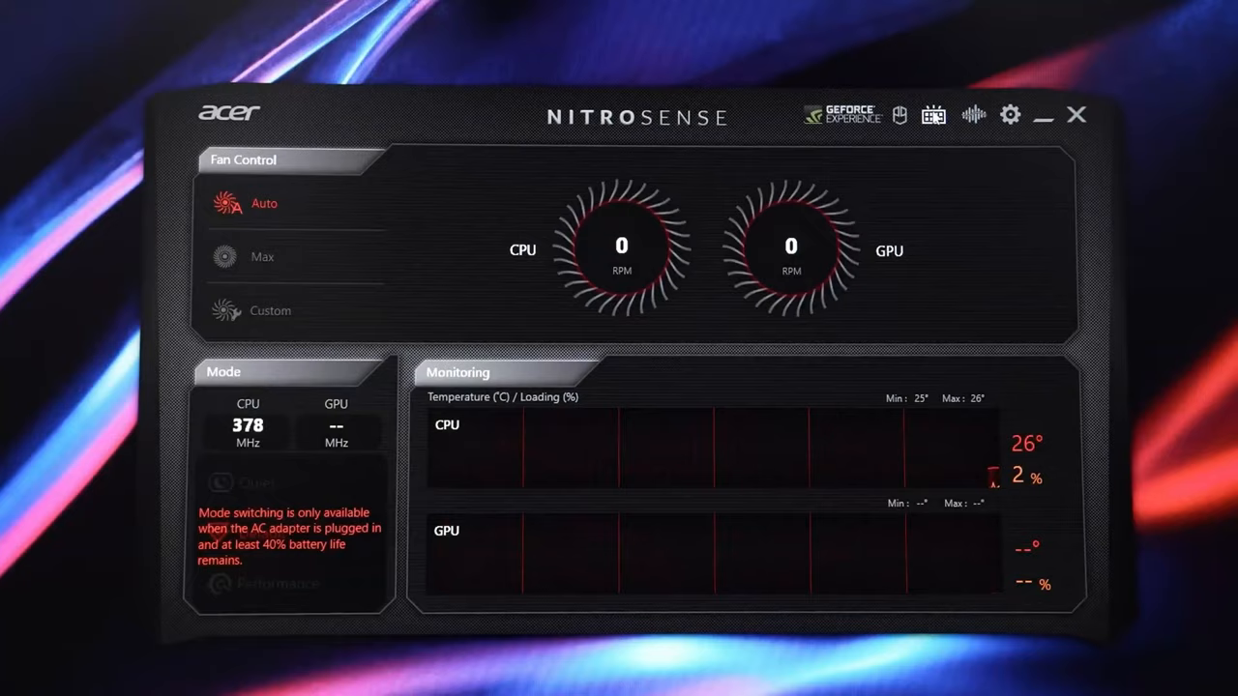
click(934, 114)
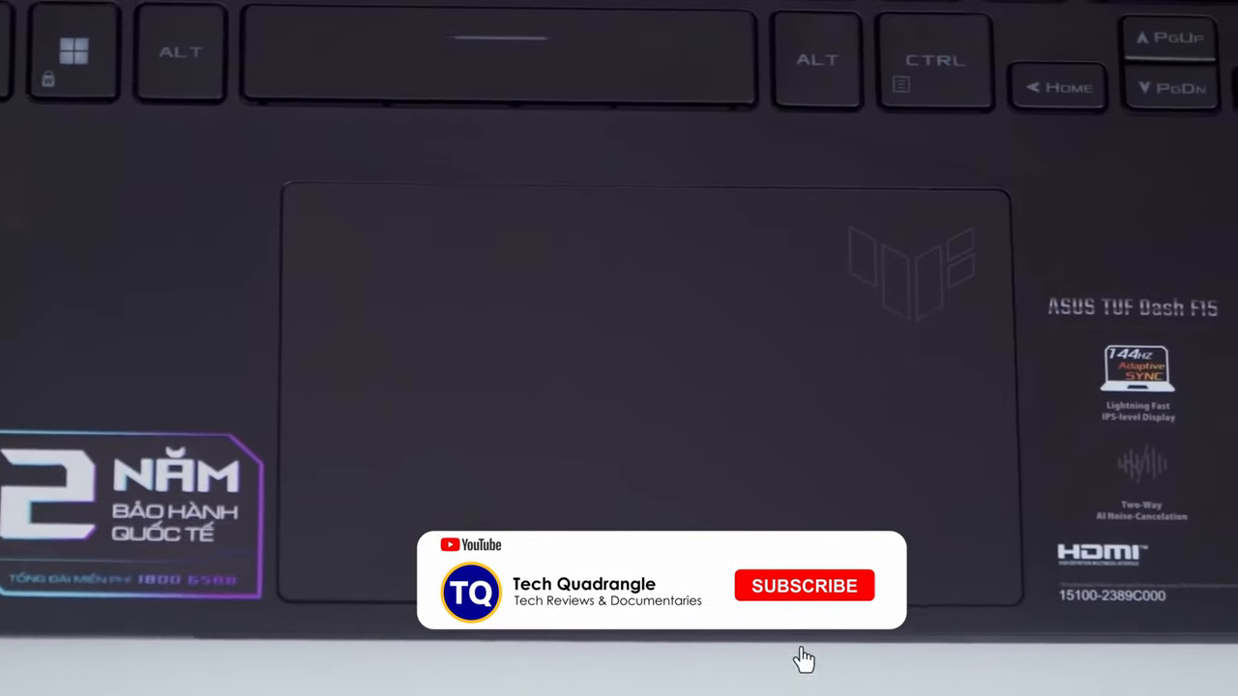
click(805, 584)
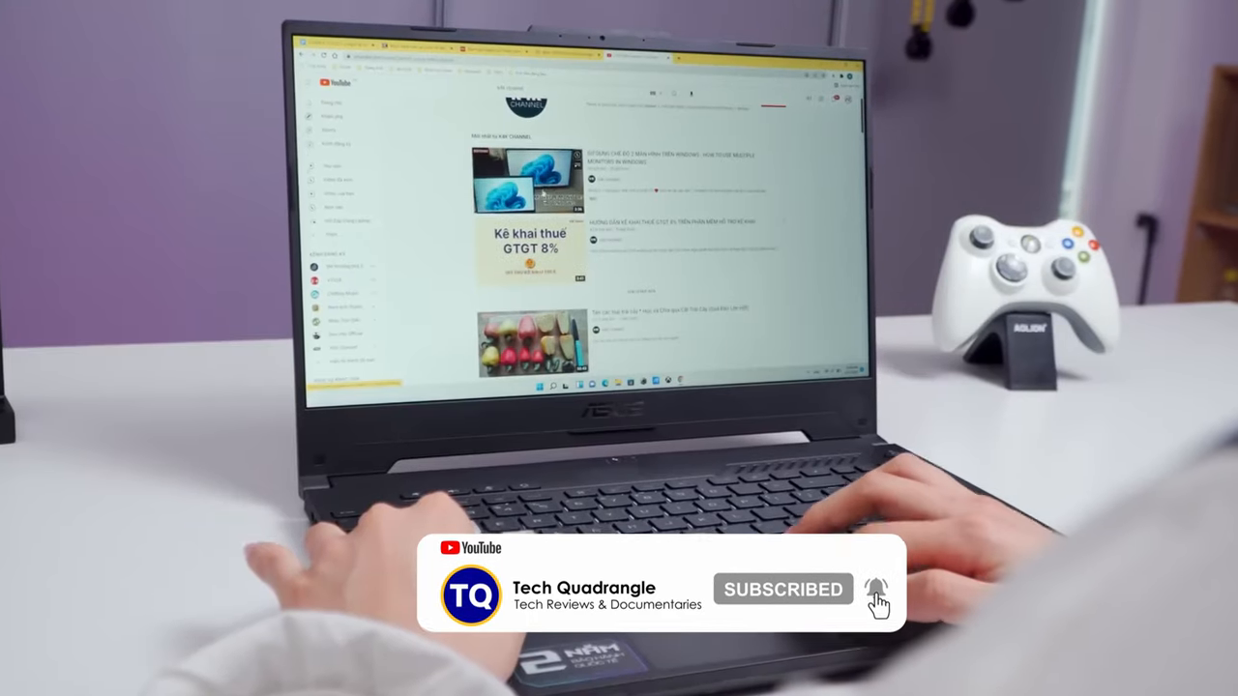